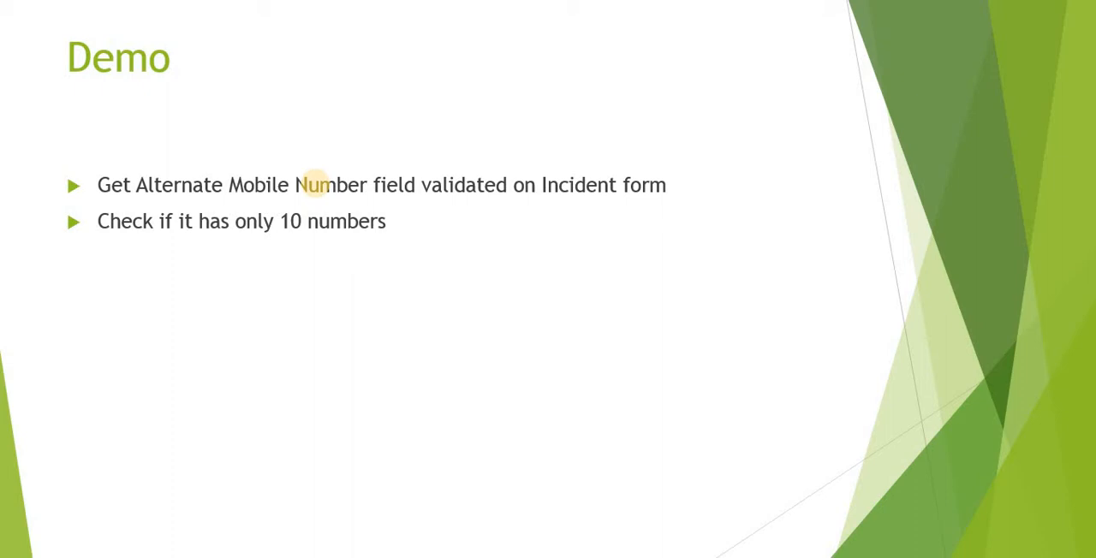
Switch from the PowerPoint slideshow to the browser showing ServiceNow.
key("alt+tab")
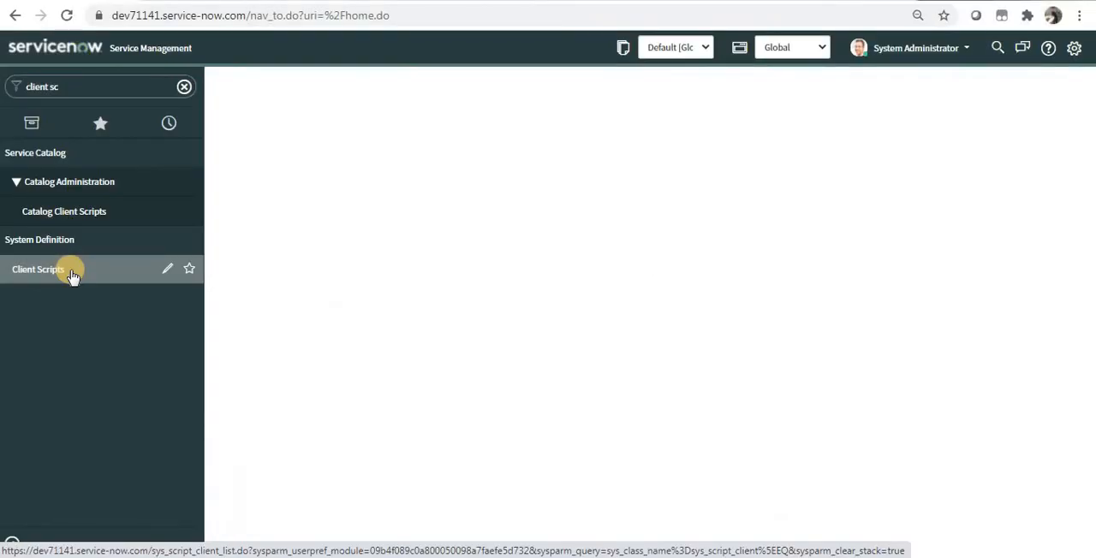
Open the 'Validate mobile number onChange' client script from the Client Scripts list.
left_click(38, 269)
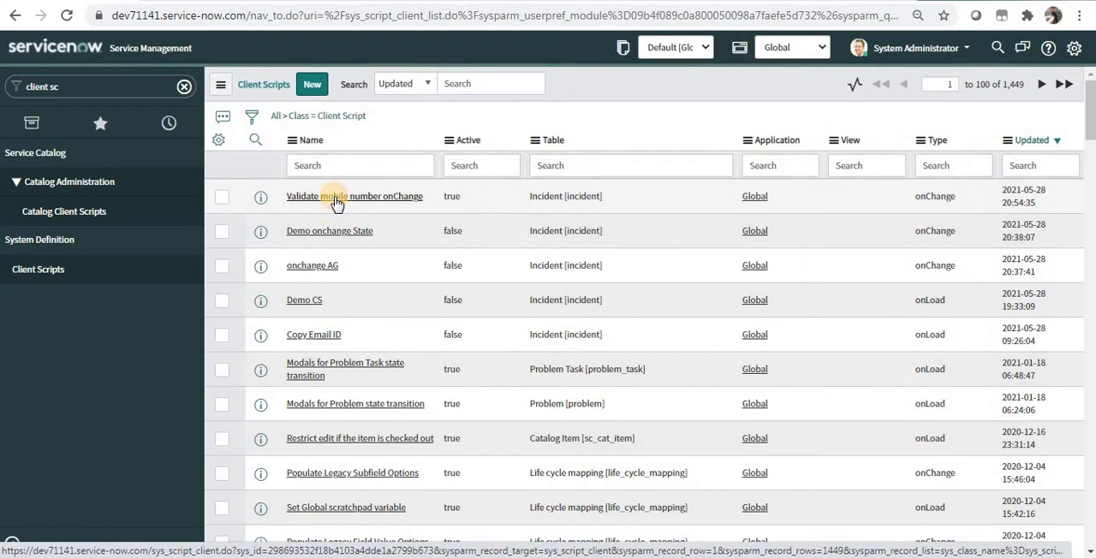
left_click(355, 196)
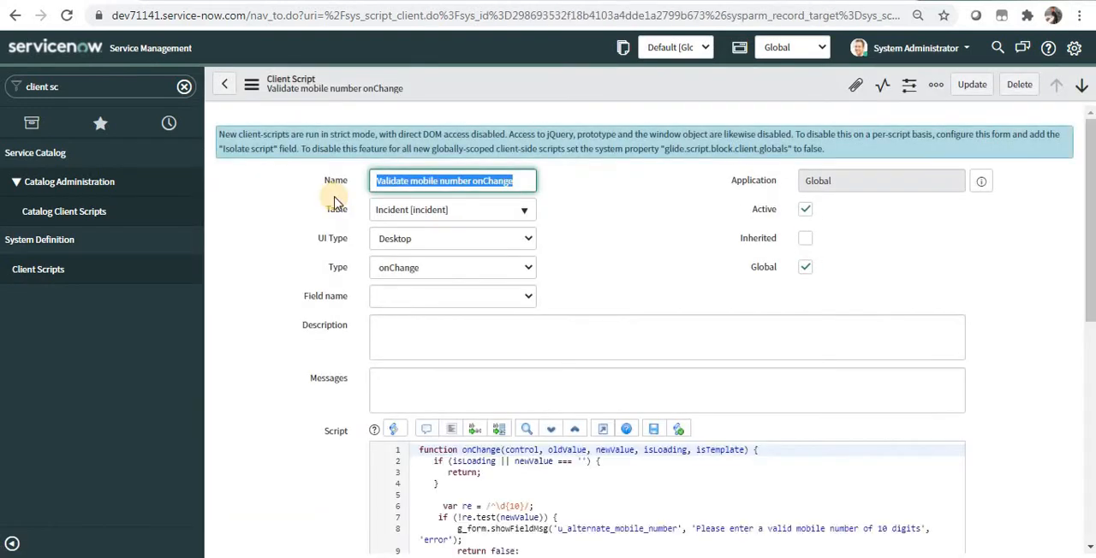
scroll("down", 3)
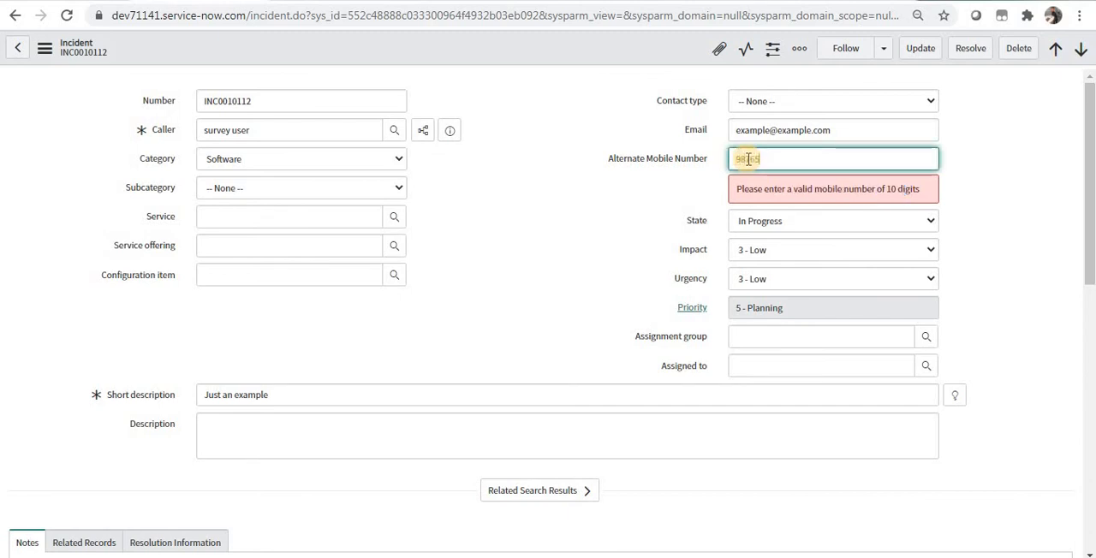
type("9876543210")
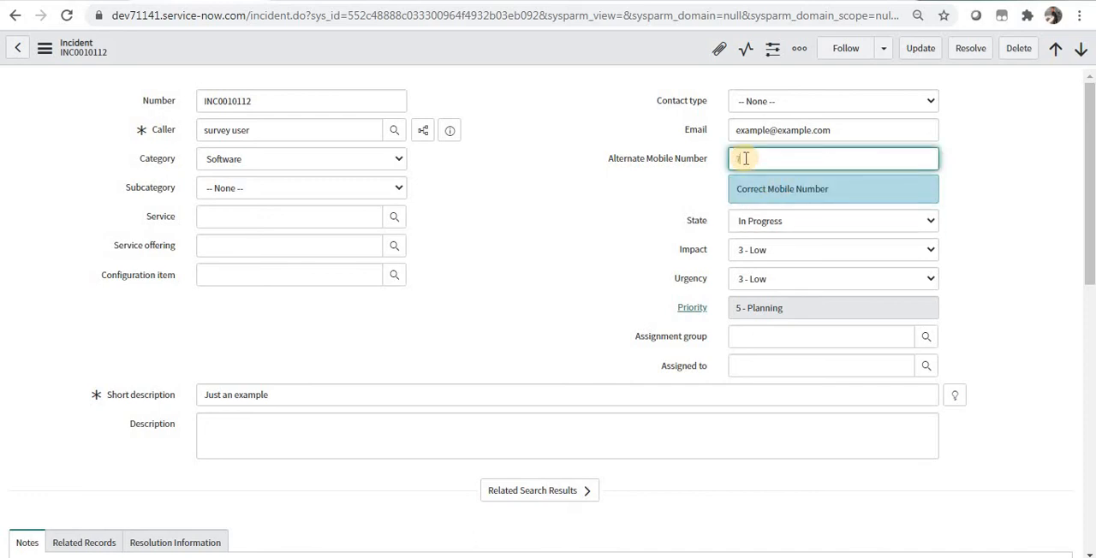
type("76")
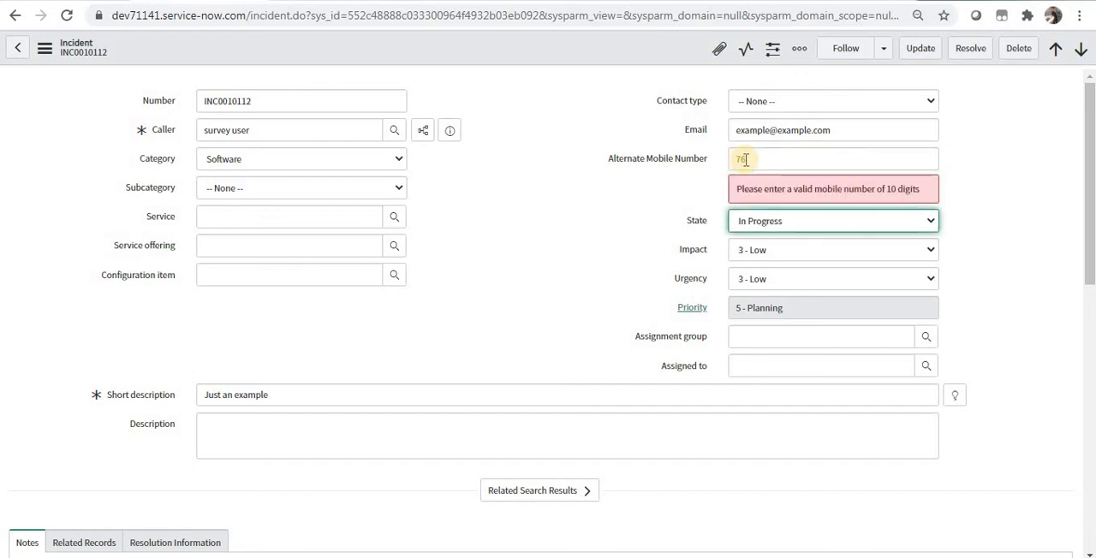
left_click(799, 48)
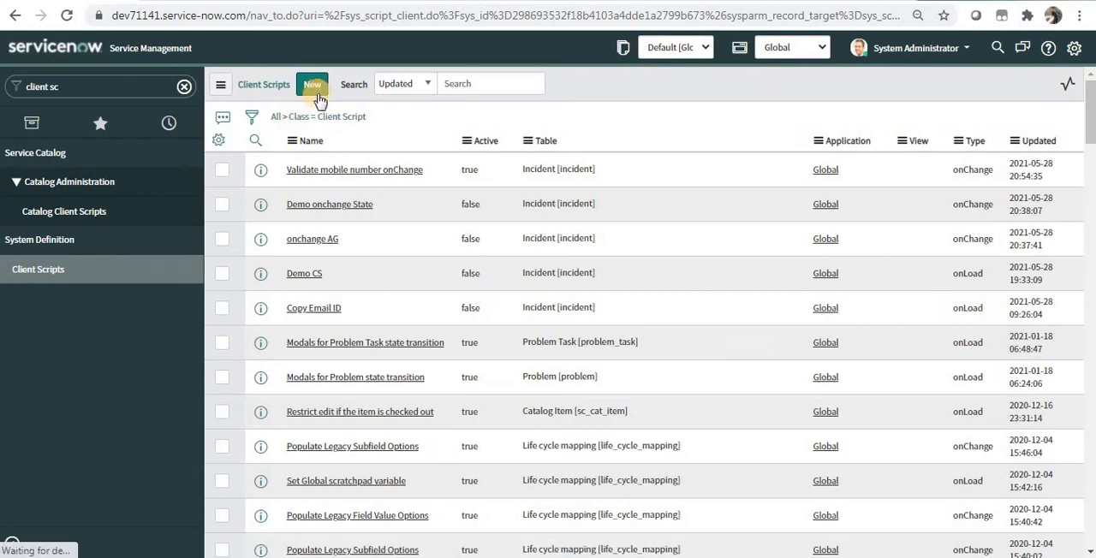
Create a new client script named 'Validate Mobile Number Onsubmit'.
left_click(313, 83)
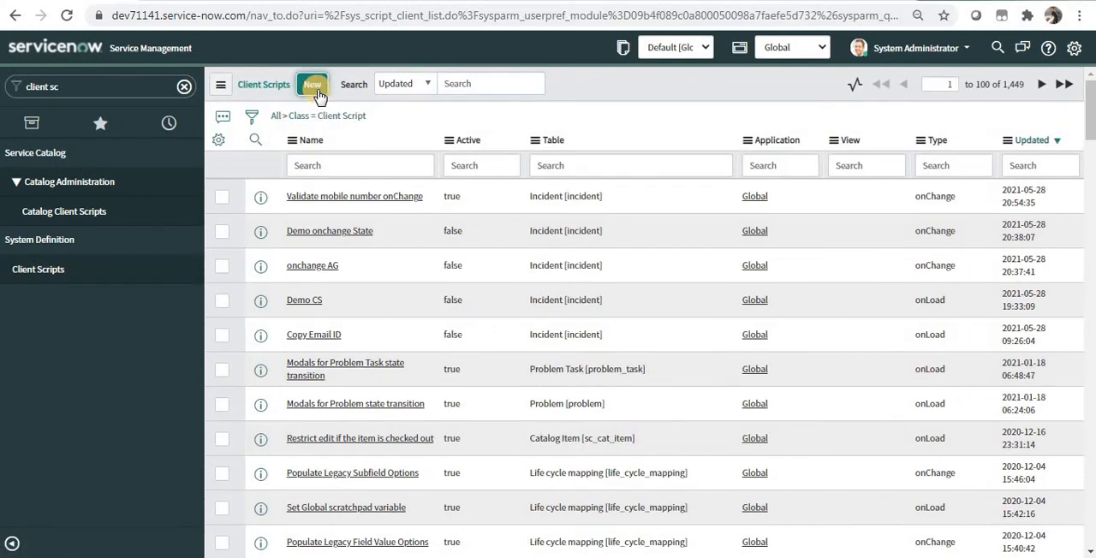
left_click(312, 83)
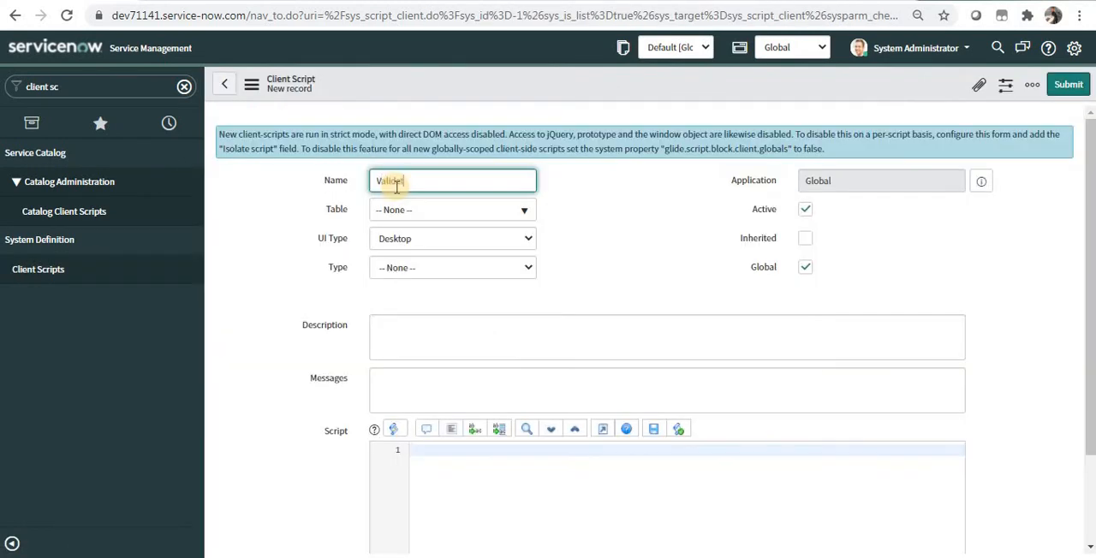
type("Validate M")
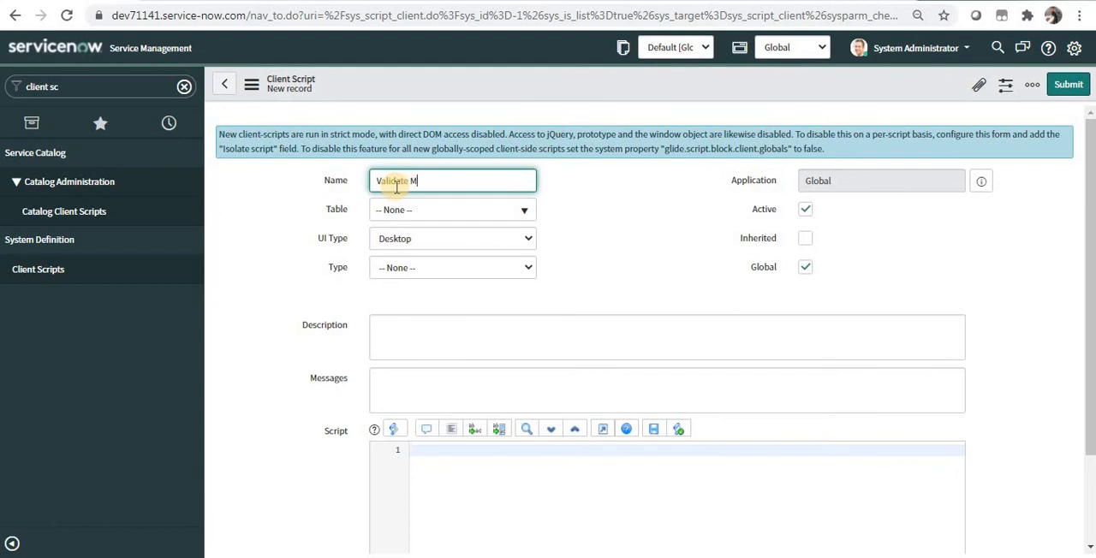
type("obile Number")
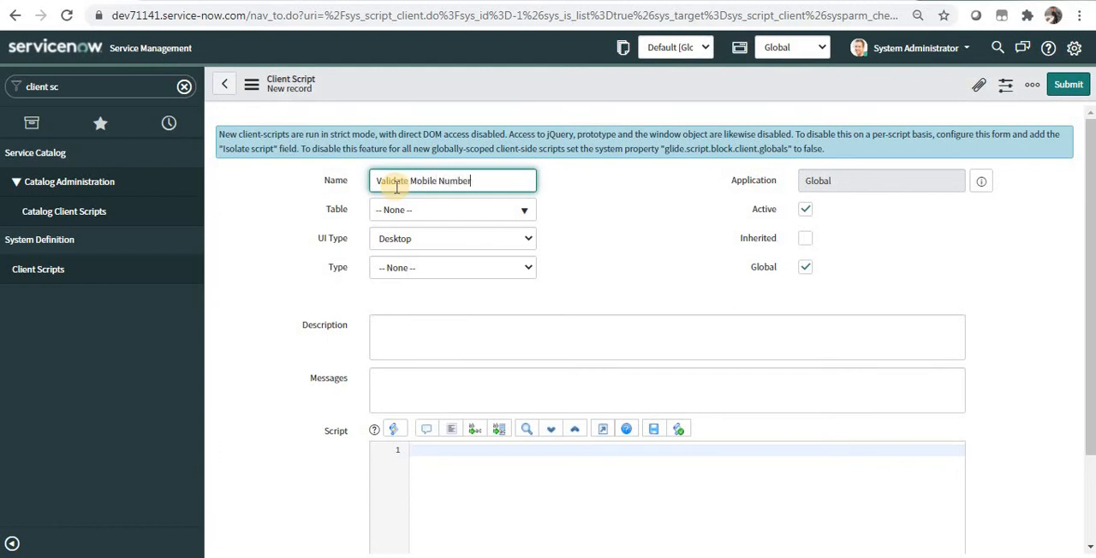
type("Ons")
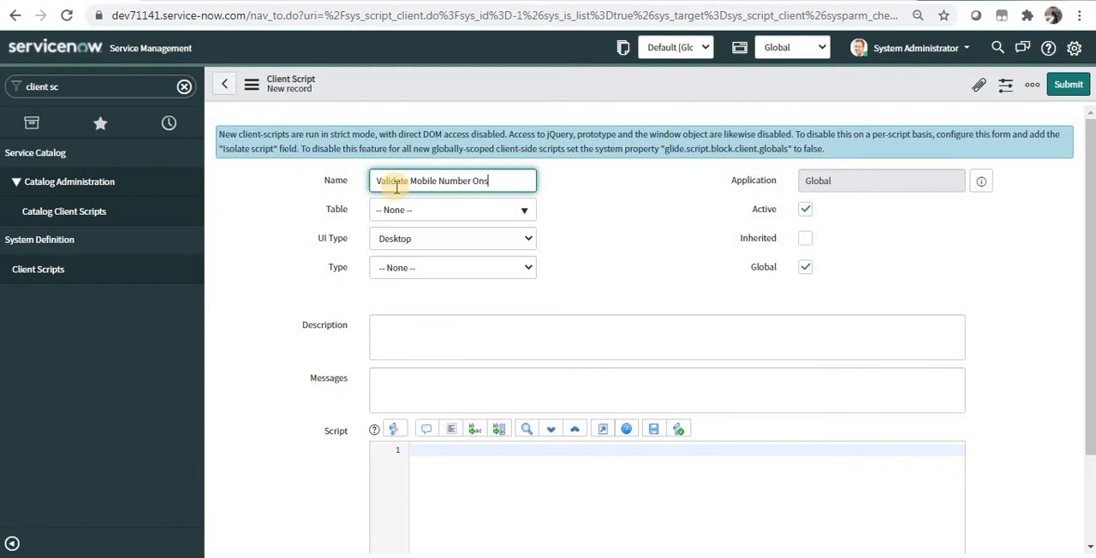
type("ubmit")
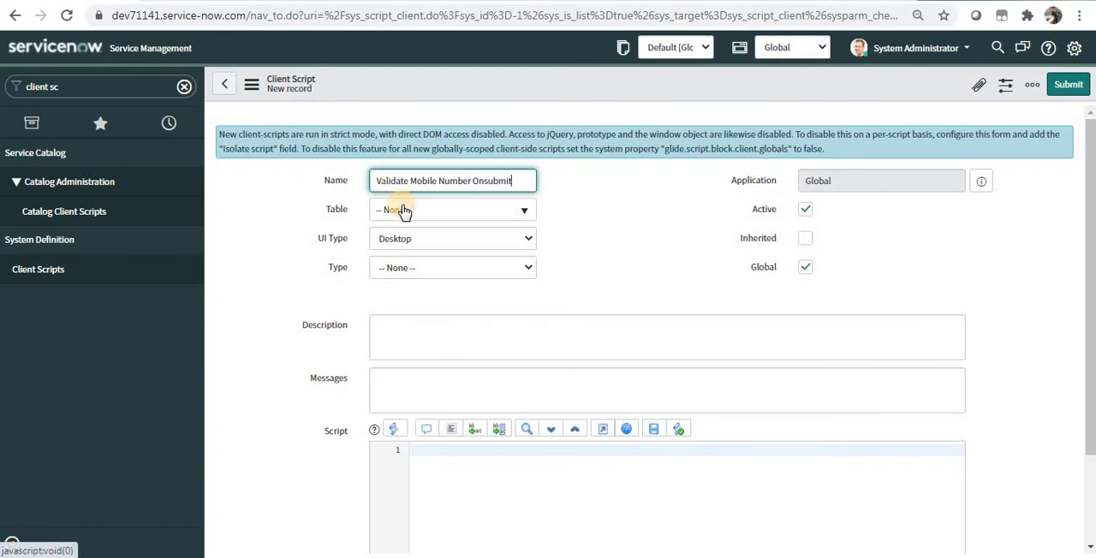
Target the Incident [incident] table, keep UI Type Desktop, and set Type to onSubmit.
left_click(452, 209)
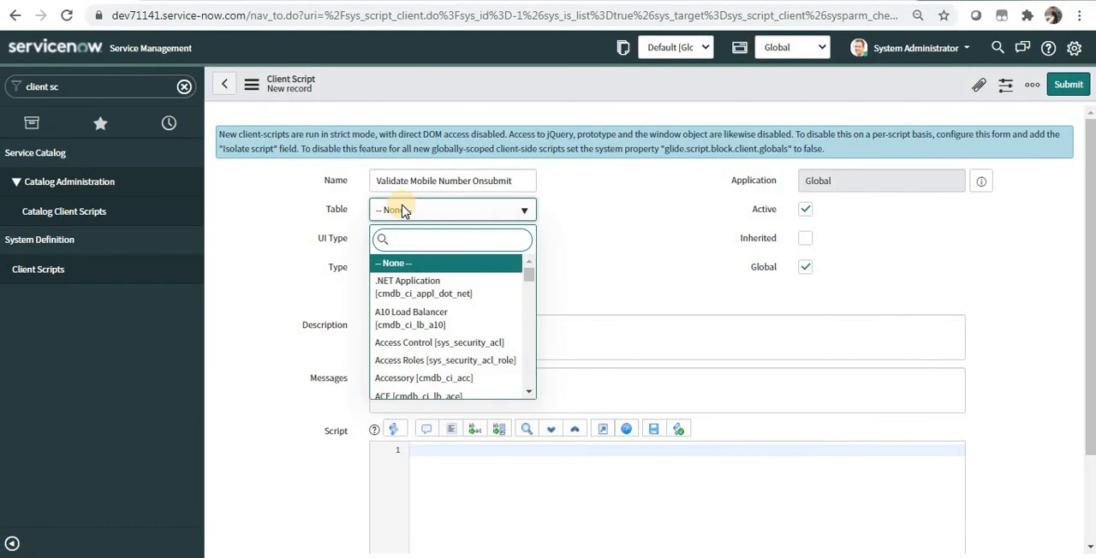
type("inci")
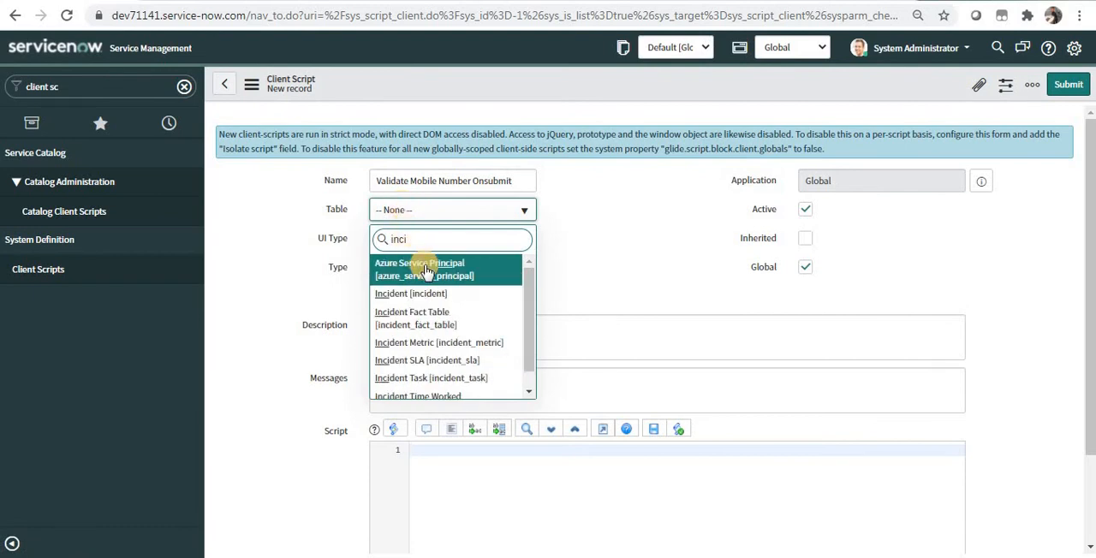
left_click(397, 293)
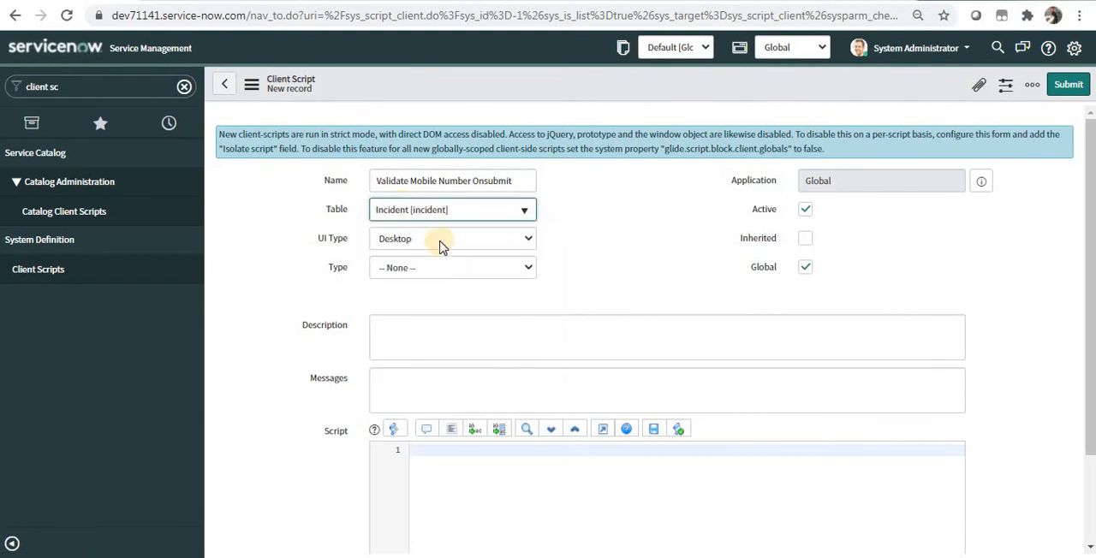
left_click(452, 238)
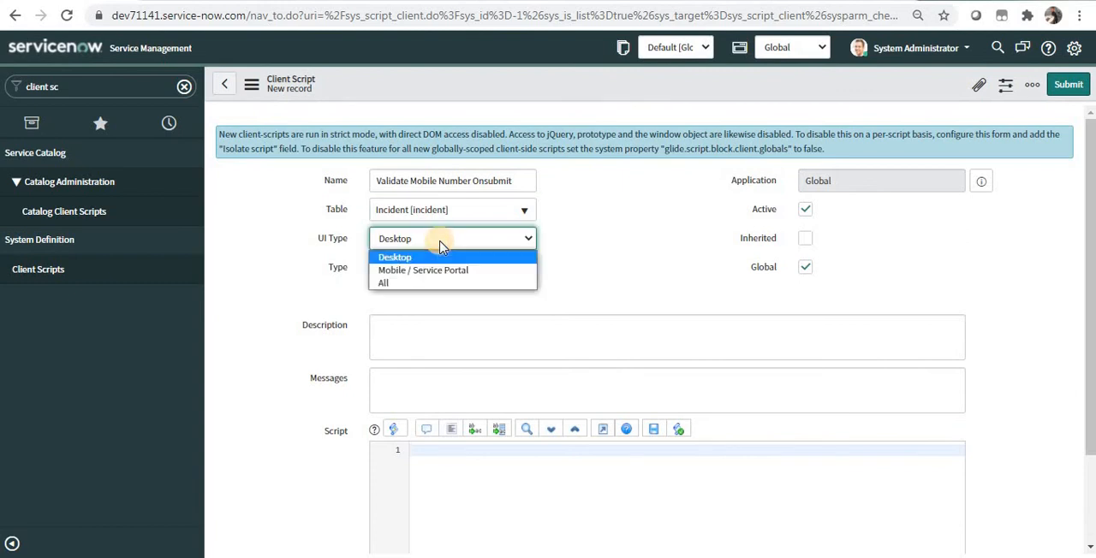
mouse_move(443, 272)
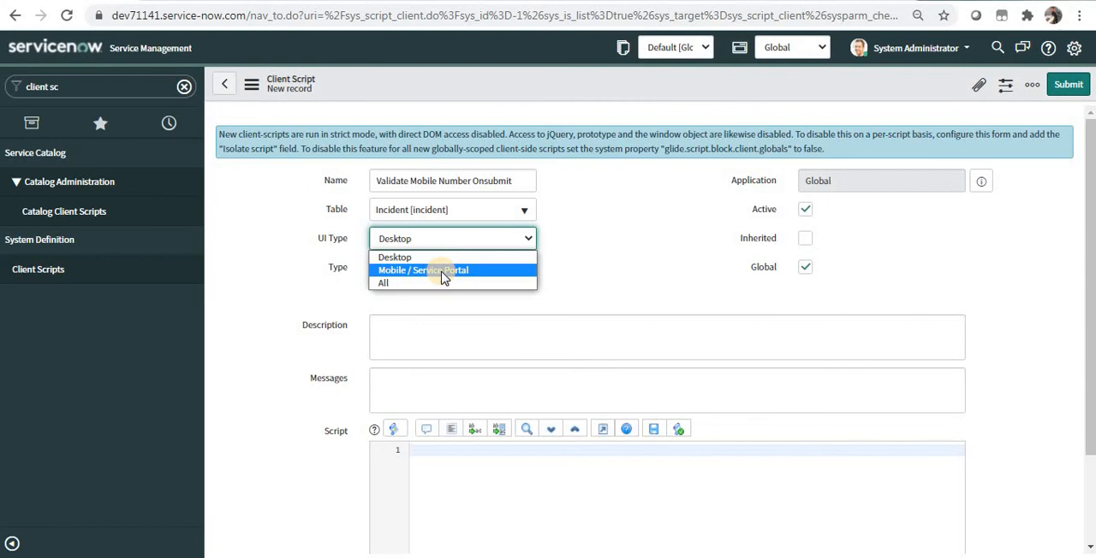
mouse_move(422, 283)
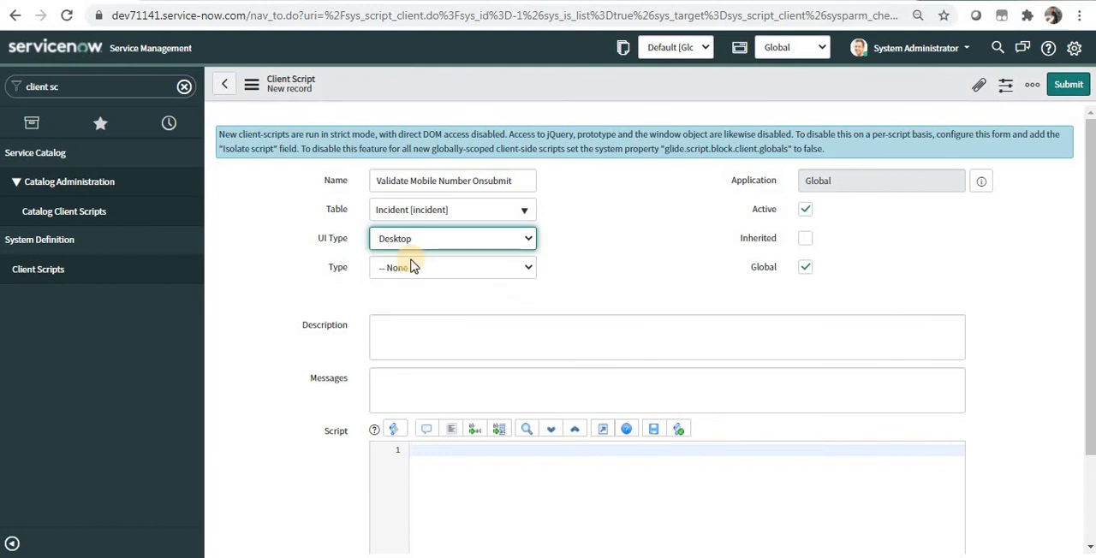
left_click(452, 266)
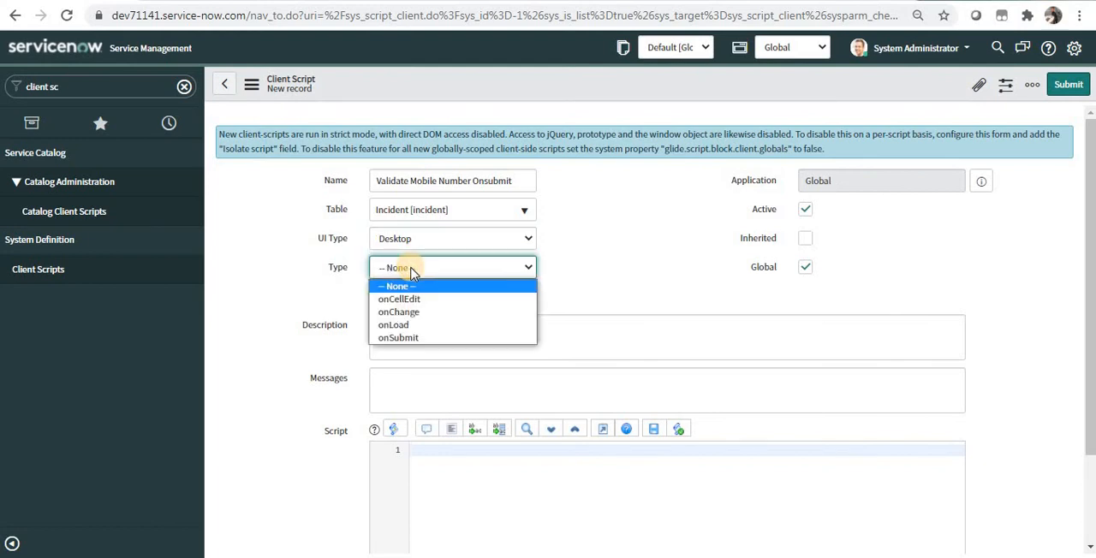
mouse_move(398, 326)
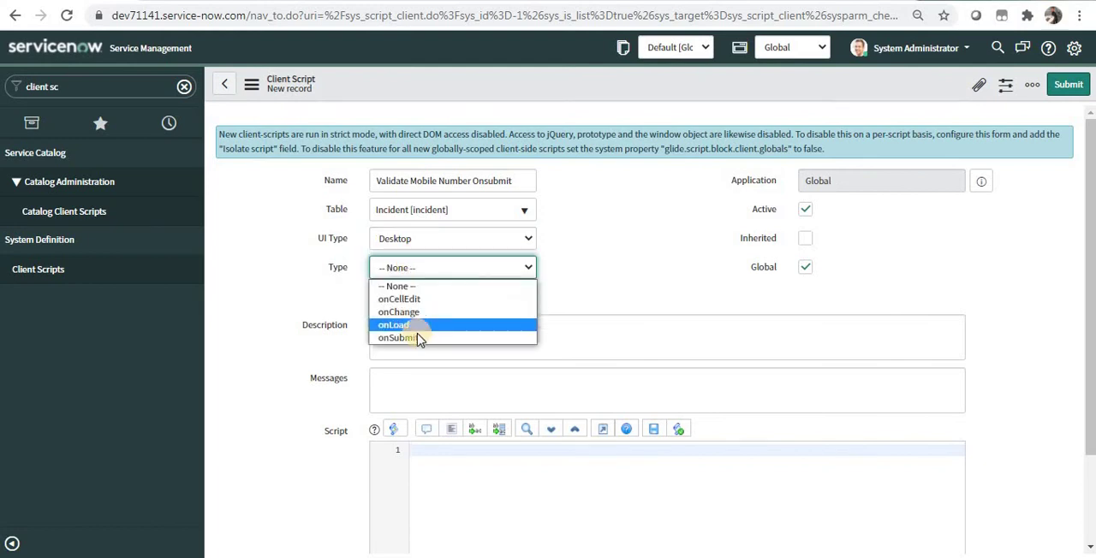
left_click(396, 338)
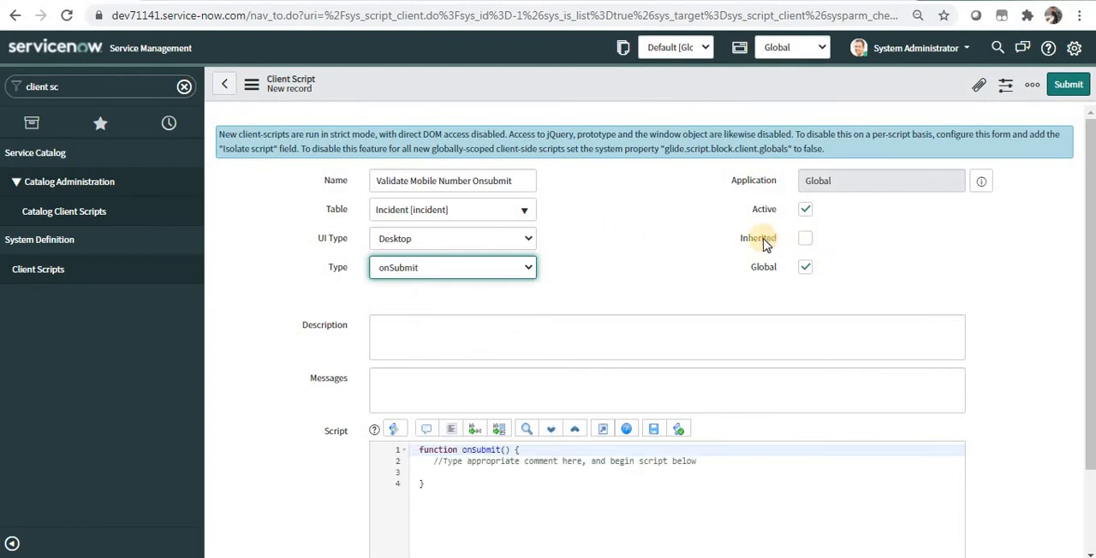
mouse_move(789, 244)
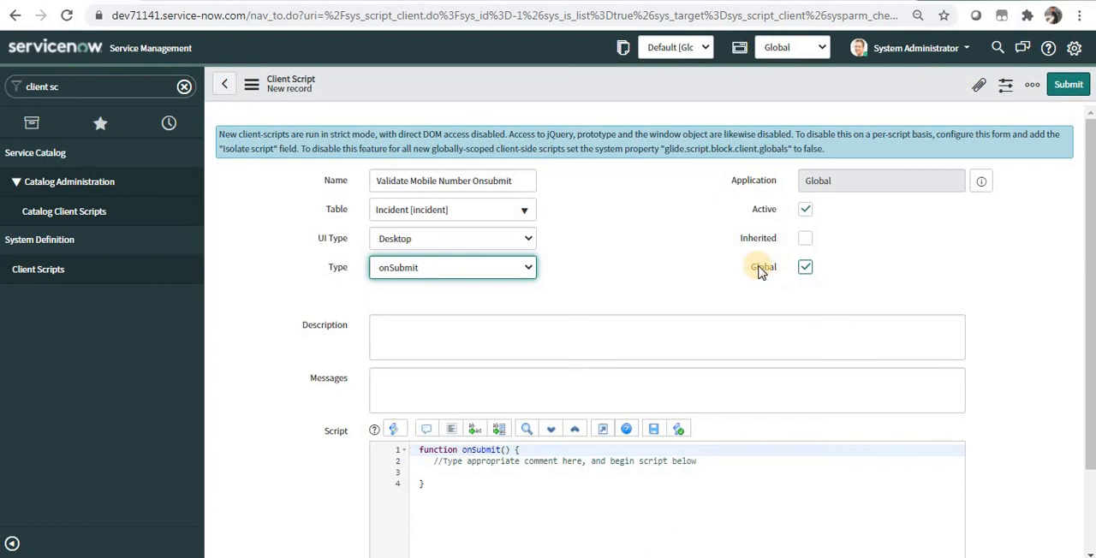
mouse_move(777, 272)
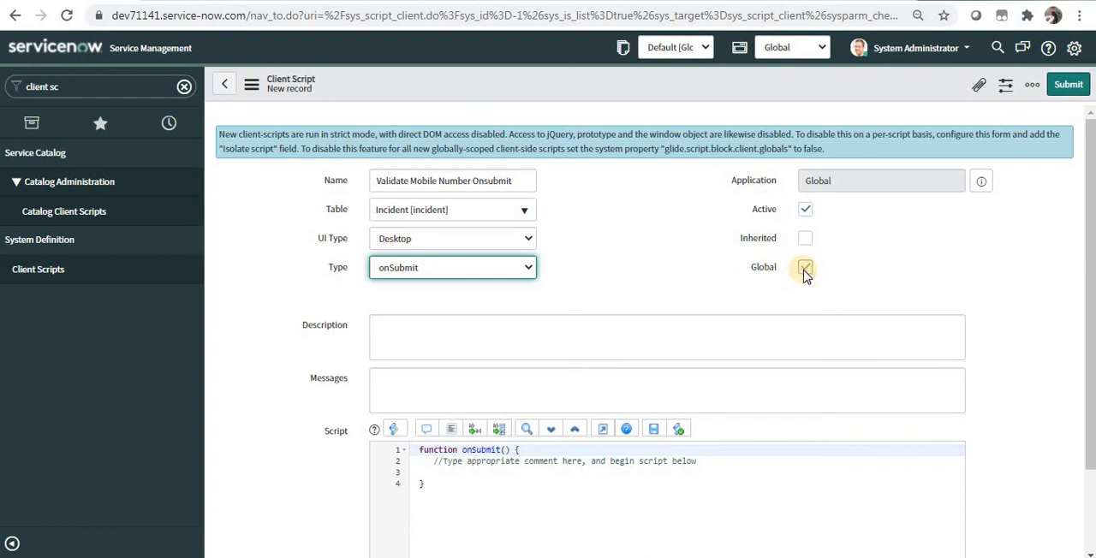
Write the onSubmit regex check on u_alternate_mobile_number with addErrorMessage and return false, then submit.
left_click(805, 267)
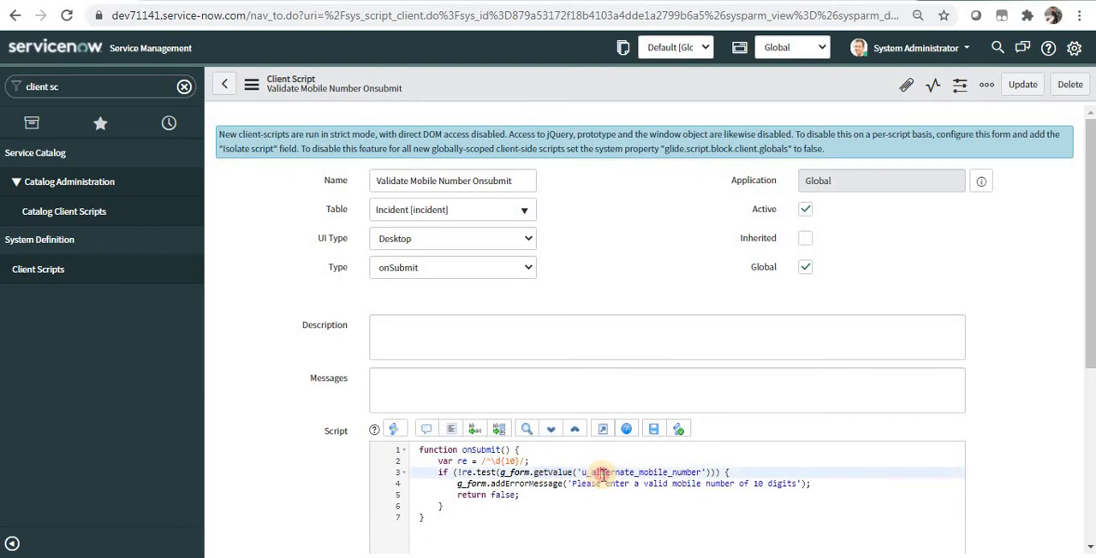
double_click(633, 475)
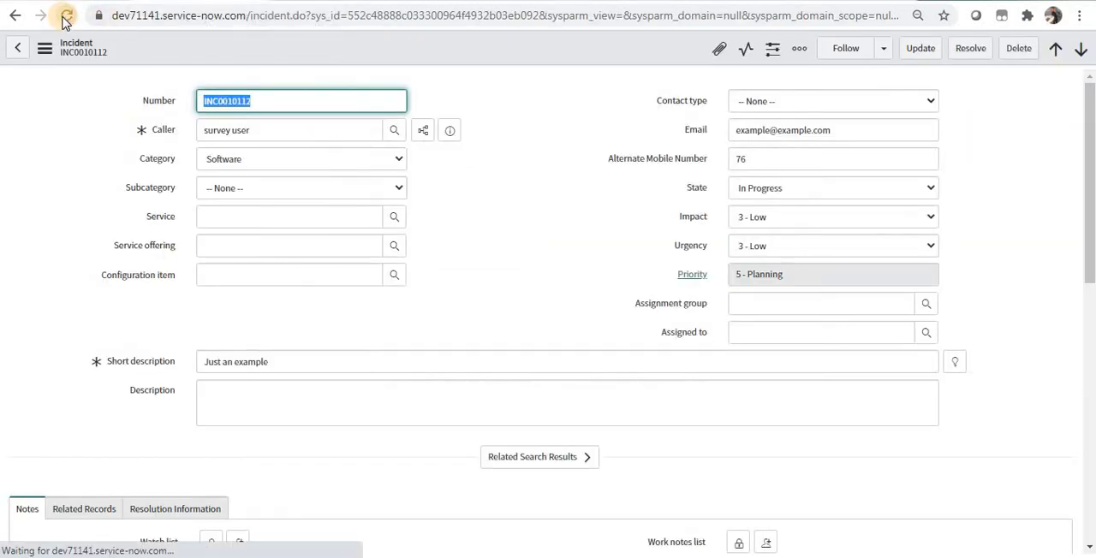
Reload INC0010112, save with Alternate Mobile Number 7632, and highlight the 10-digit error banner.
left_click(832, 158)
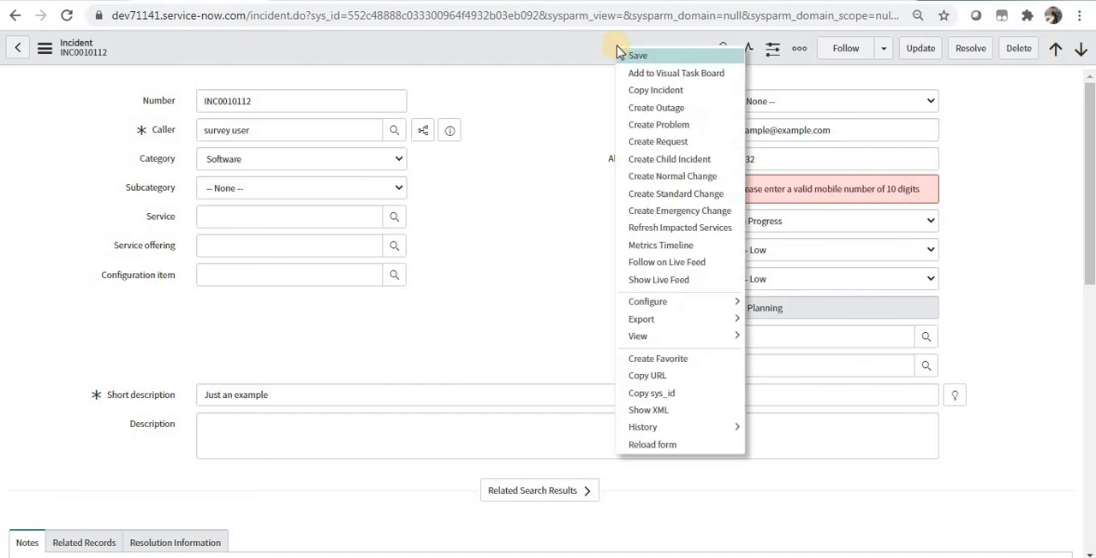
left_click(644, 54)
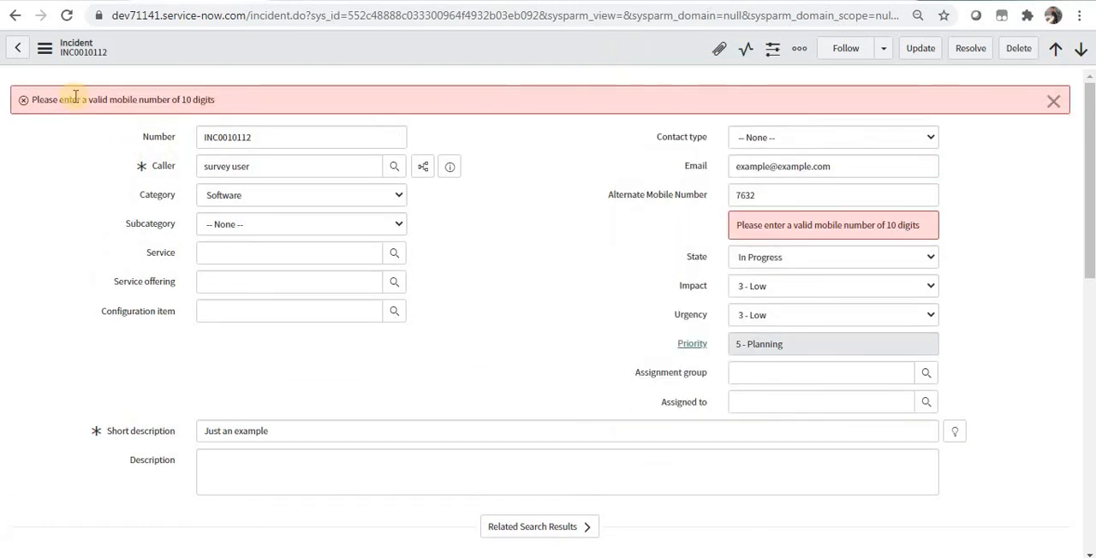
left_click_drag(73, 100, 217, 99)
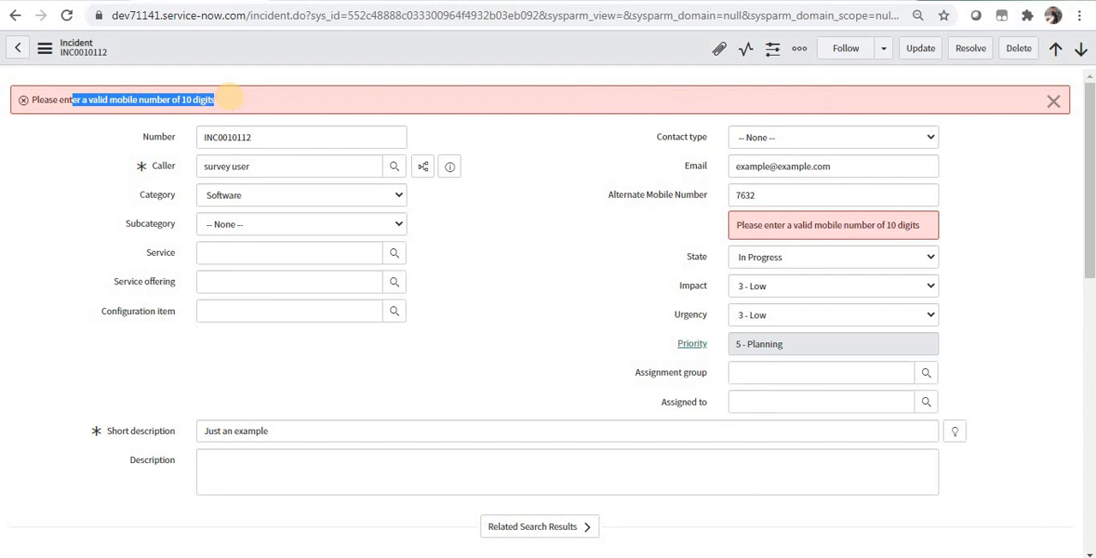
mouse_move(232, 103)
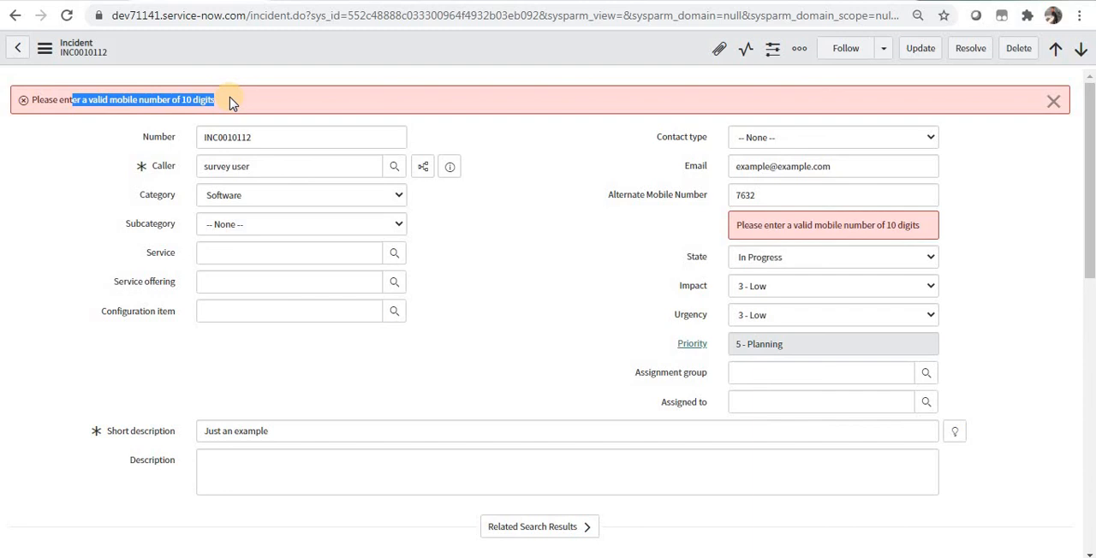